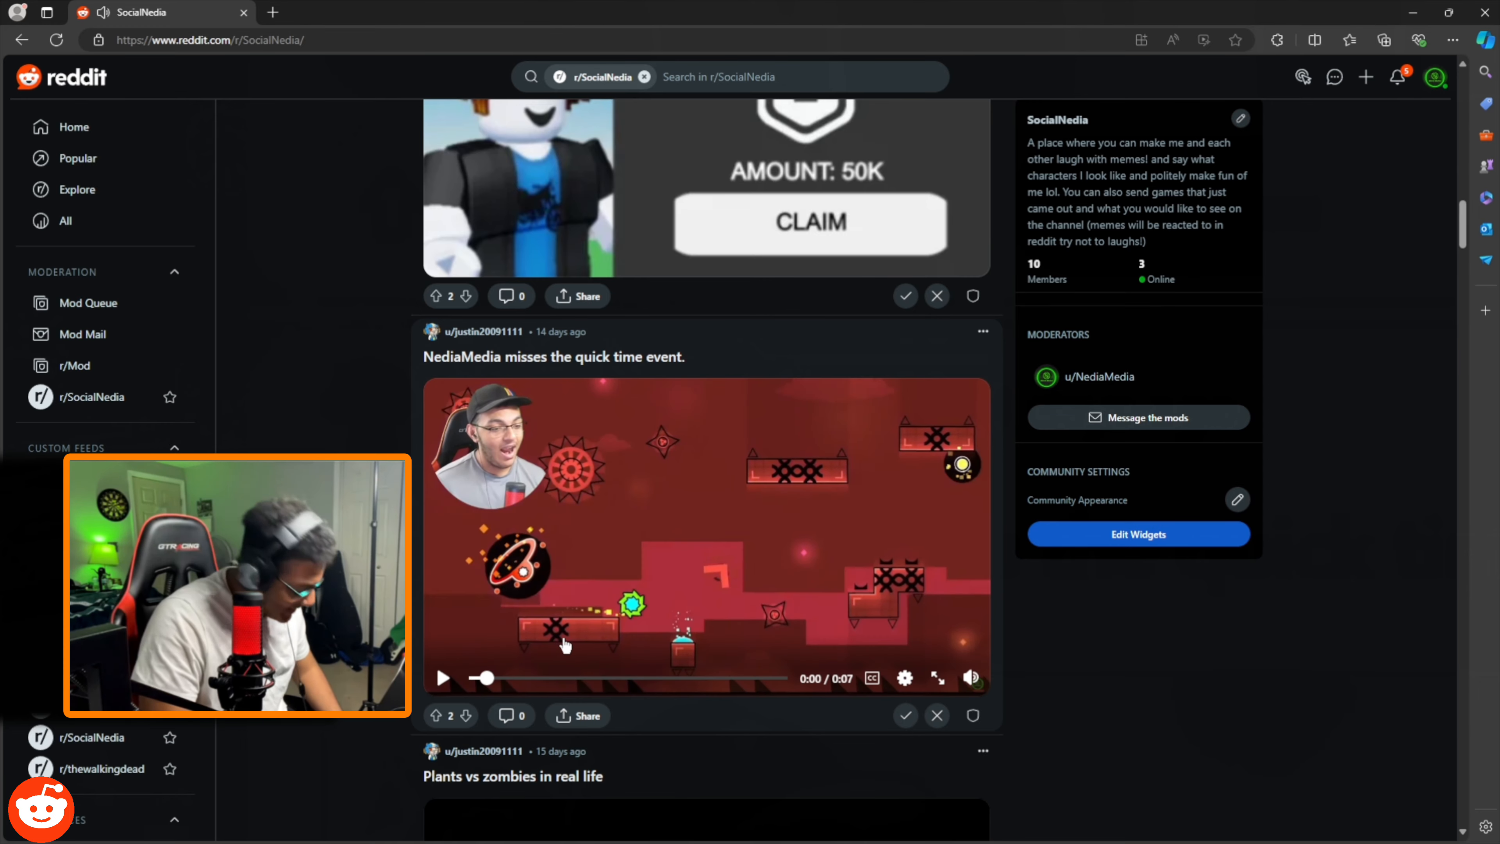
Step: Play the 'Plants vs zombies in real life' video through and continue down the feed
scroll(down, 3)
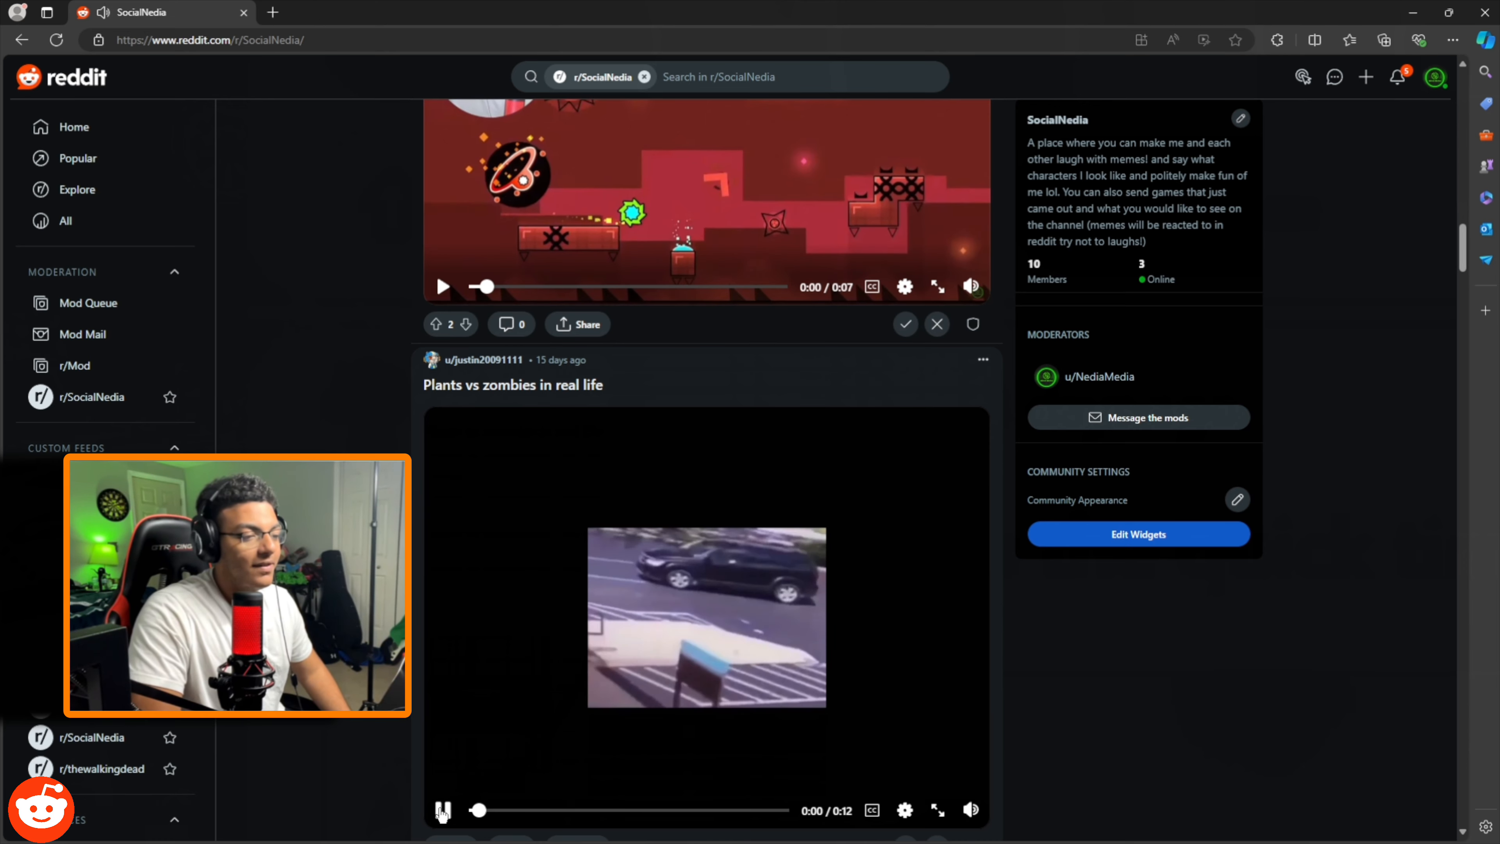
click(442, 809)
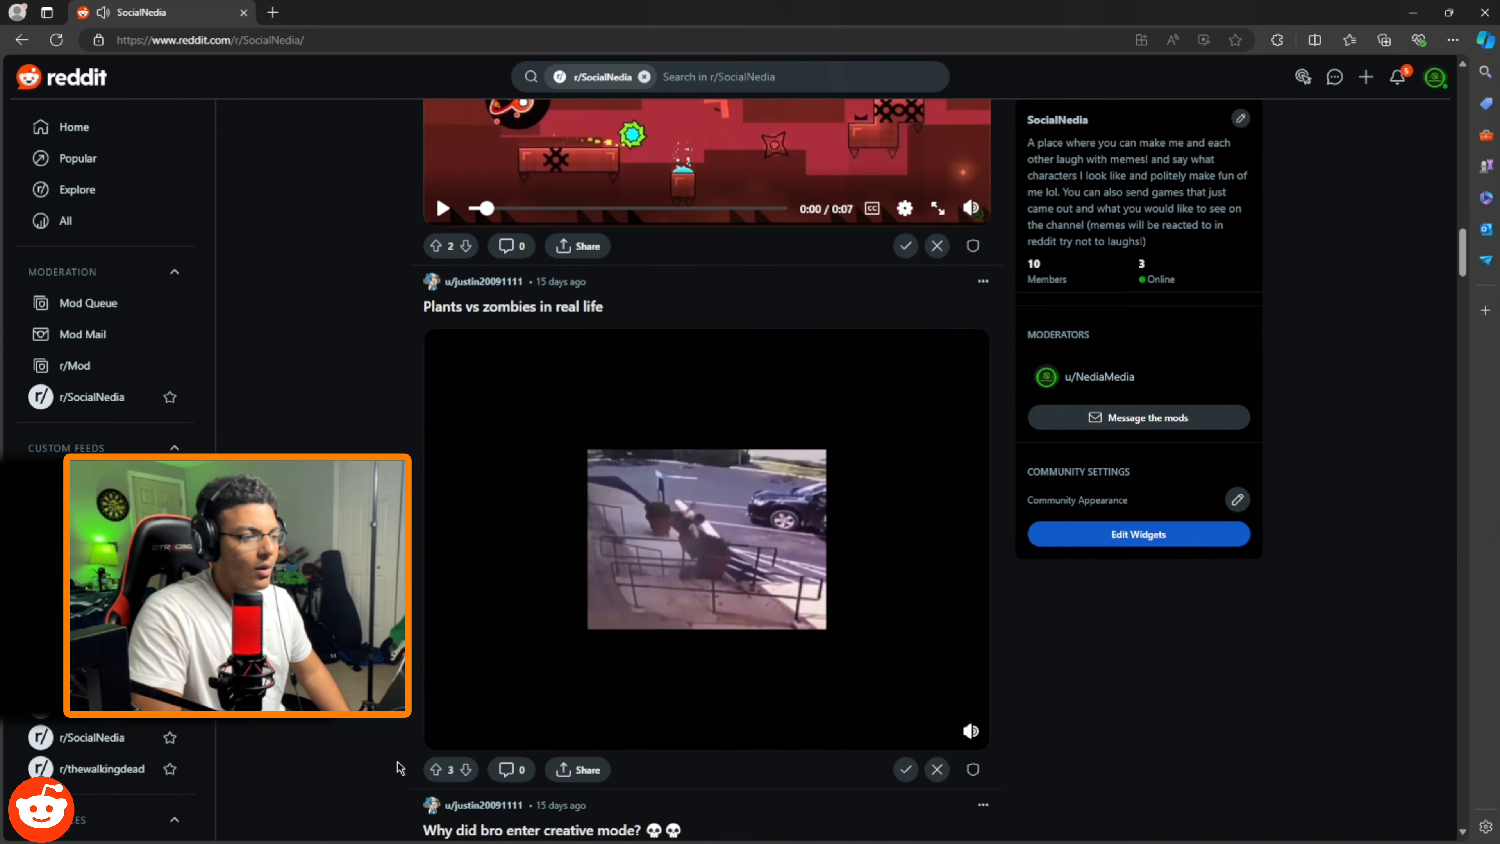
click(443, 732)
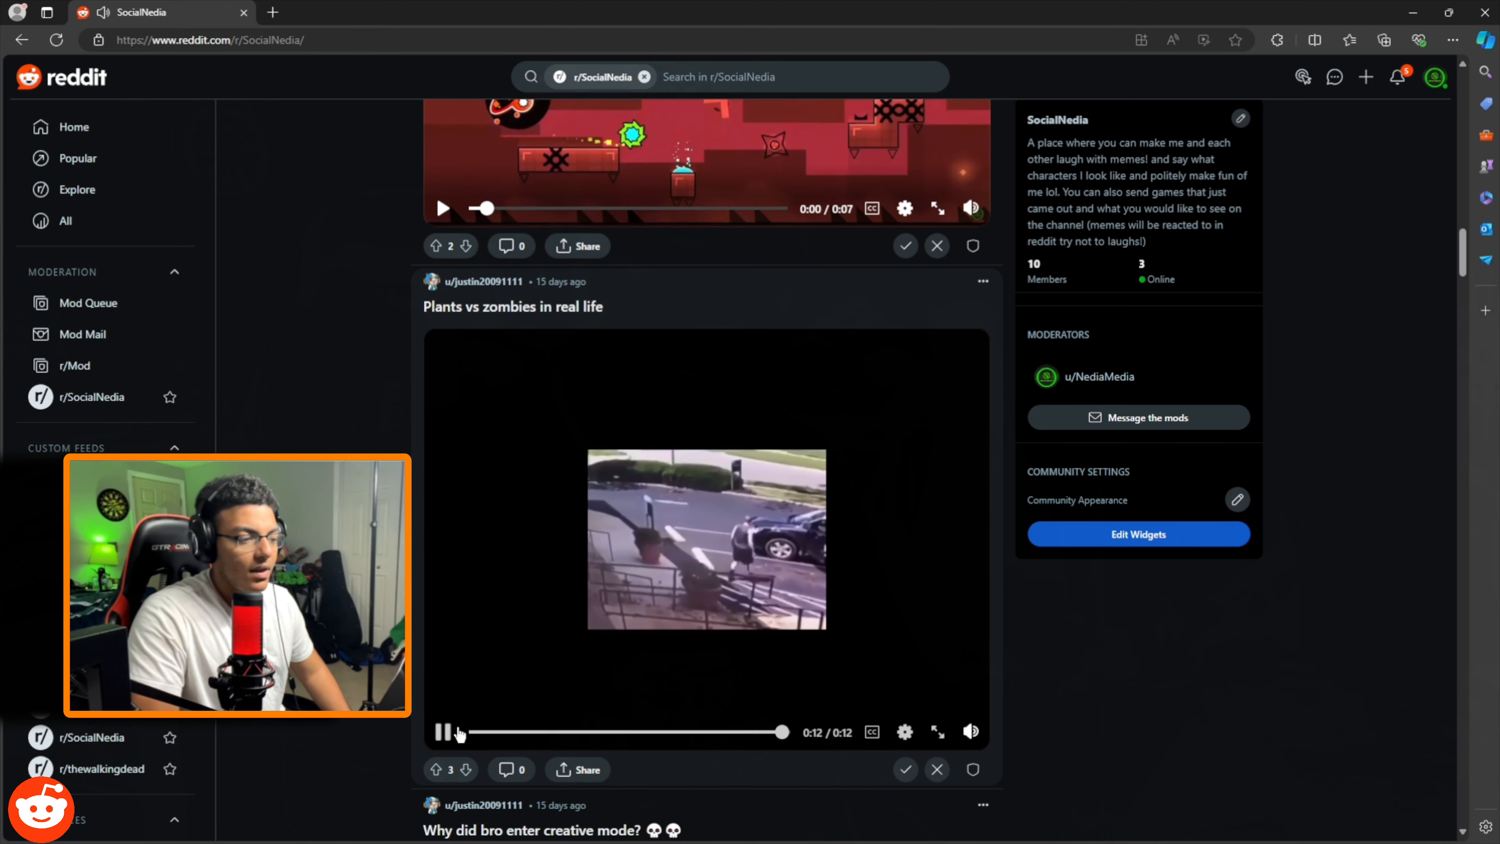
scroll(down, 3)
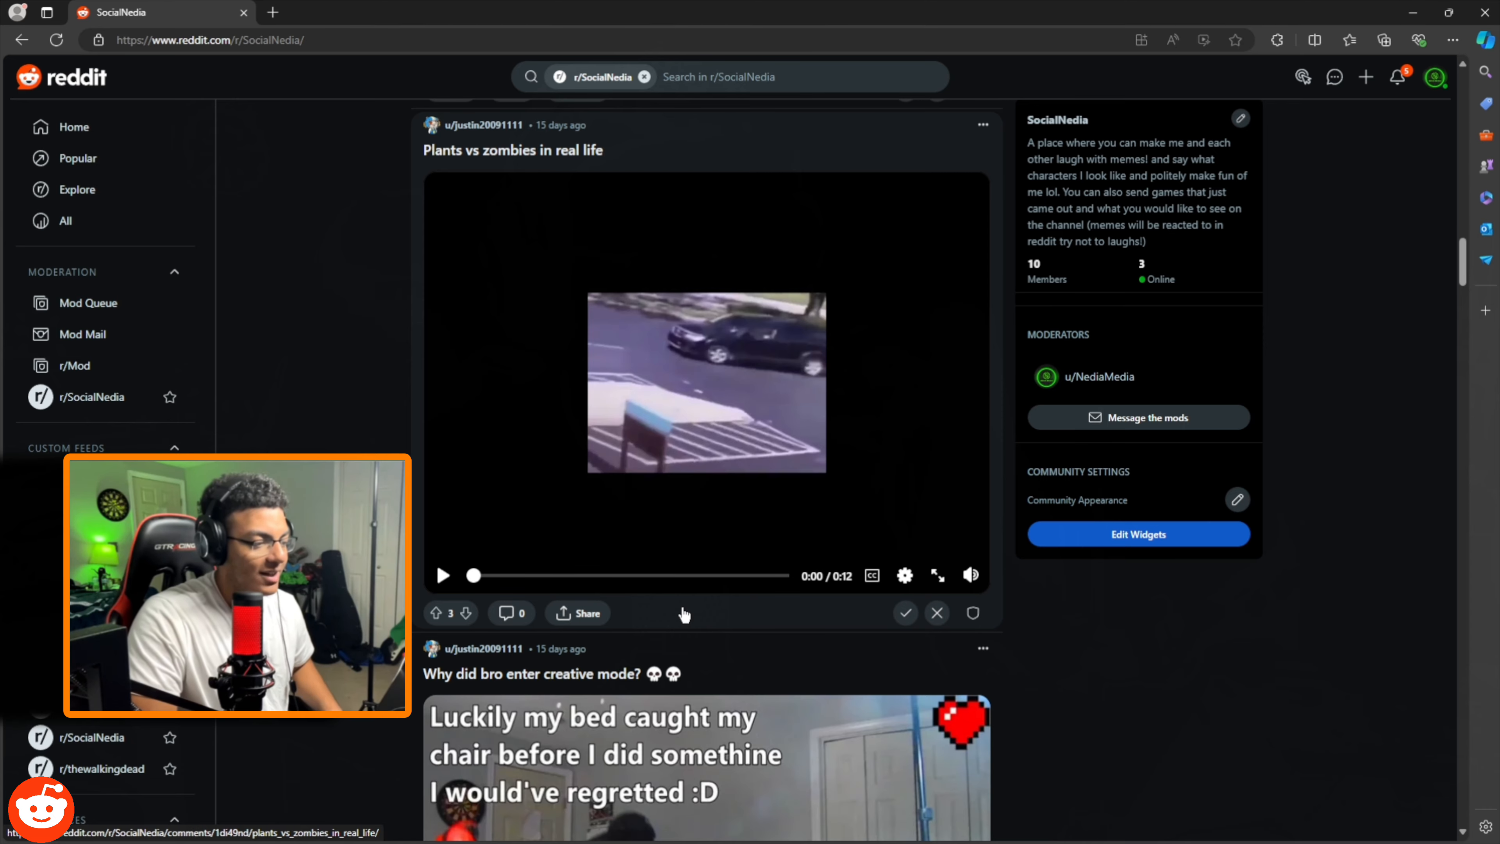
Step: Play the 'Why did bro enter creative mode?' video to its end at 0:11
scroll(down, 3)
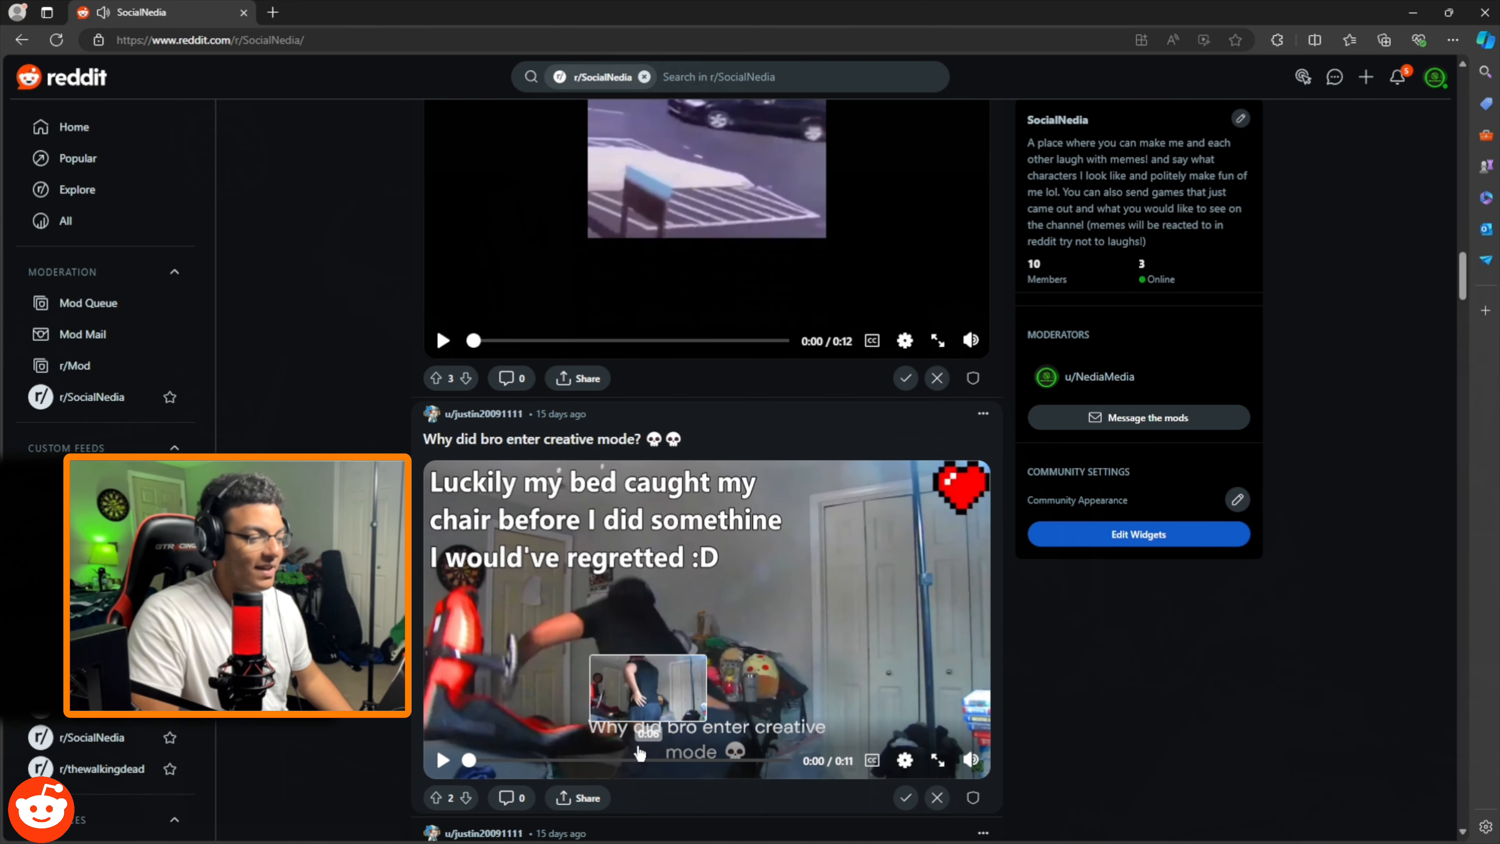
click(443, 759)
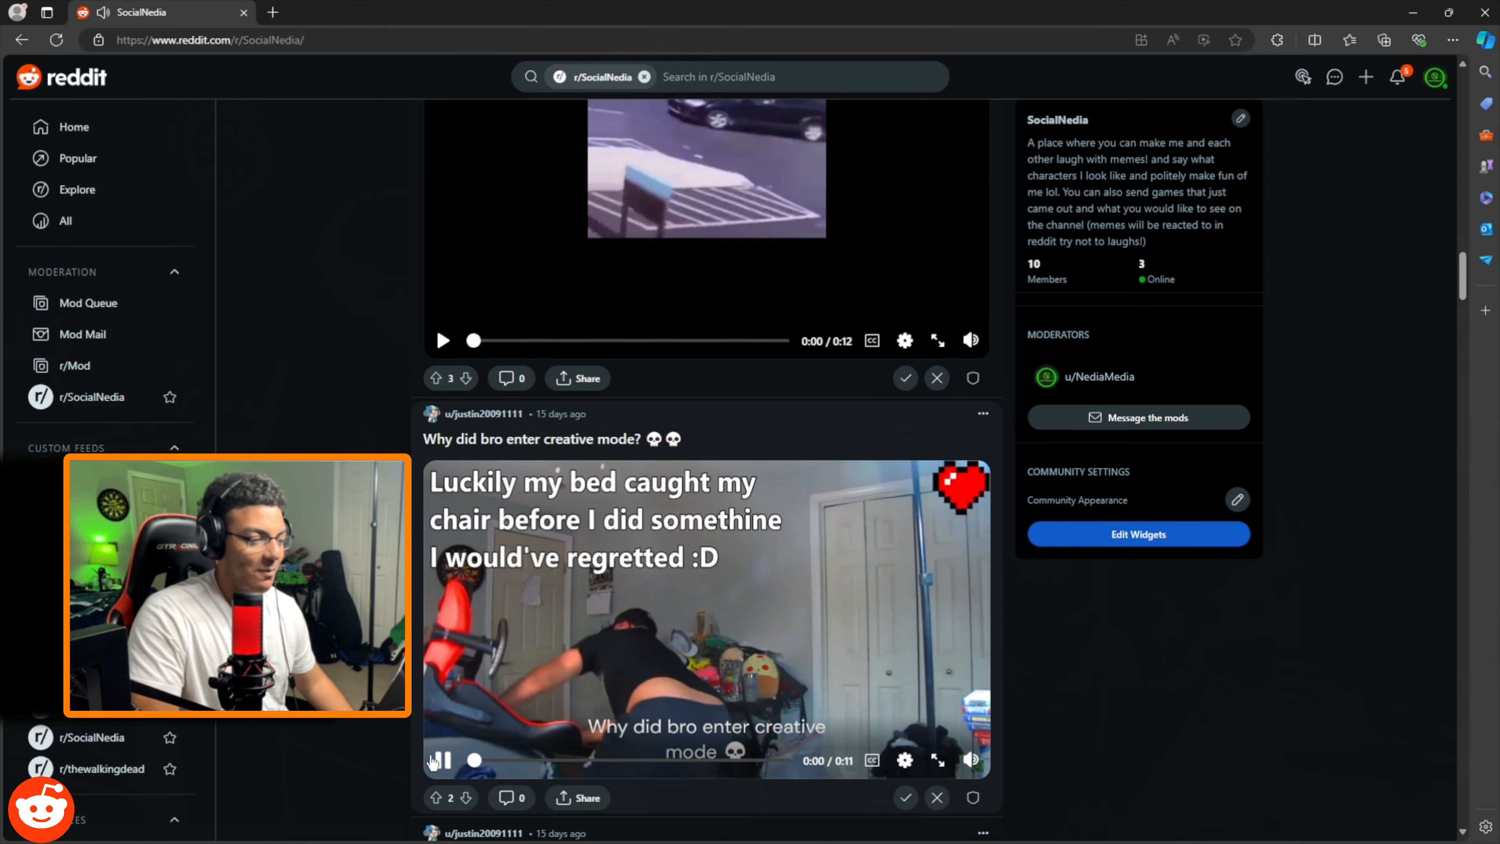
click(437, 760)
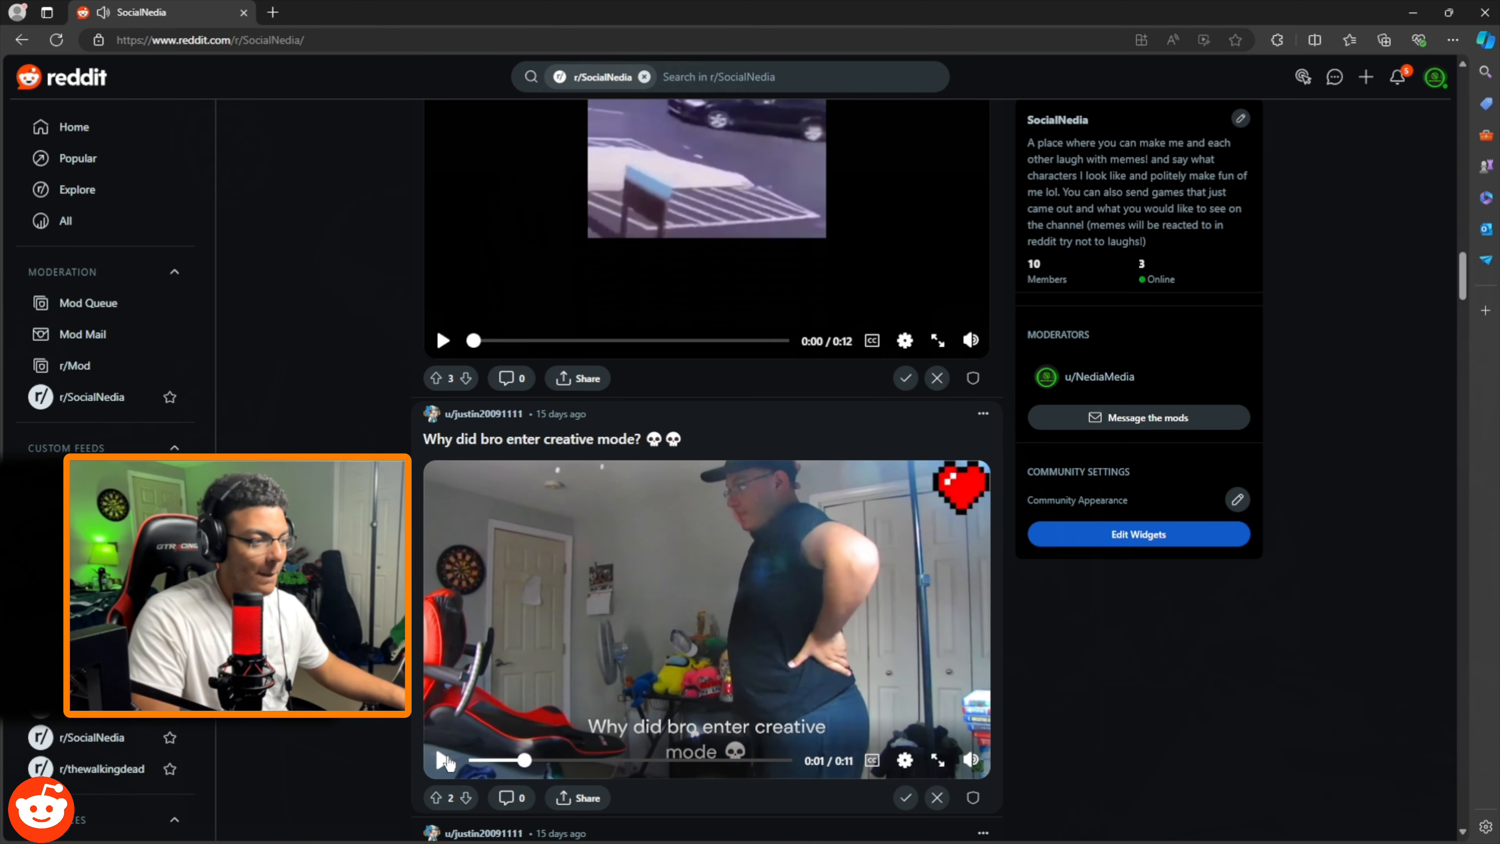
click(443, 760)
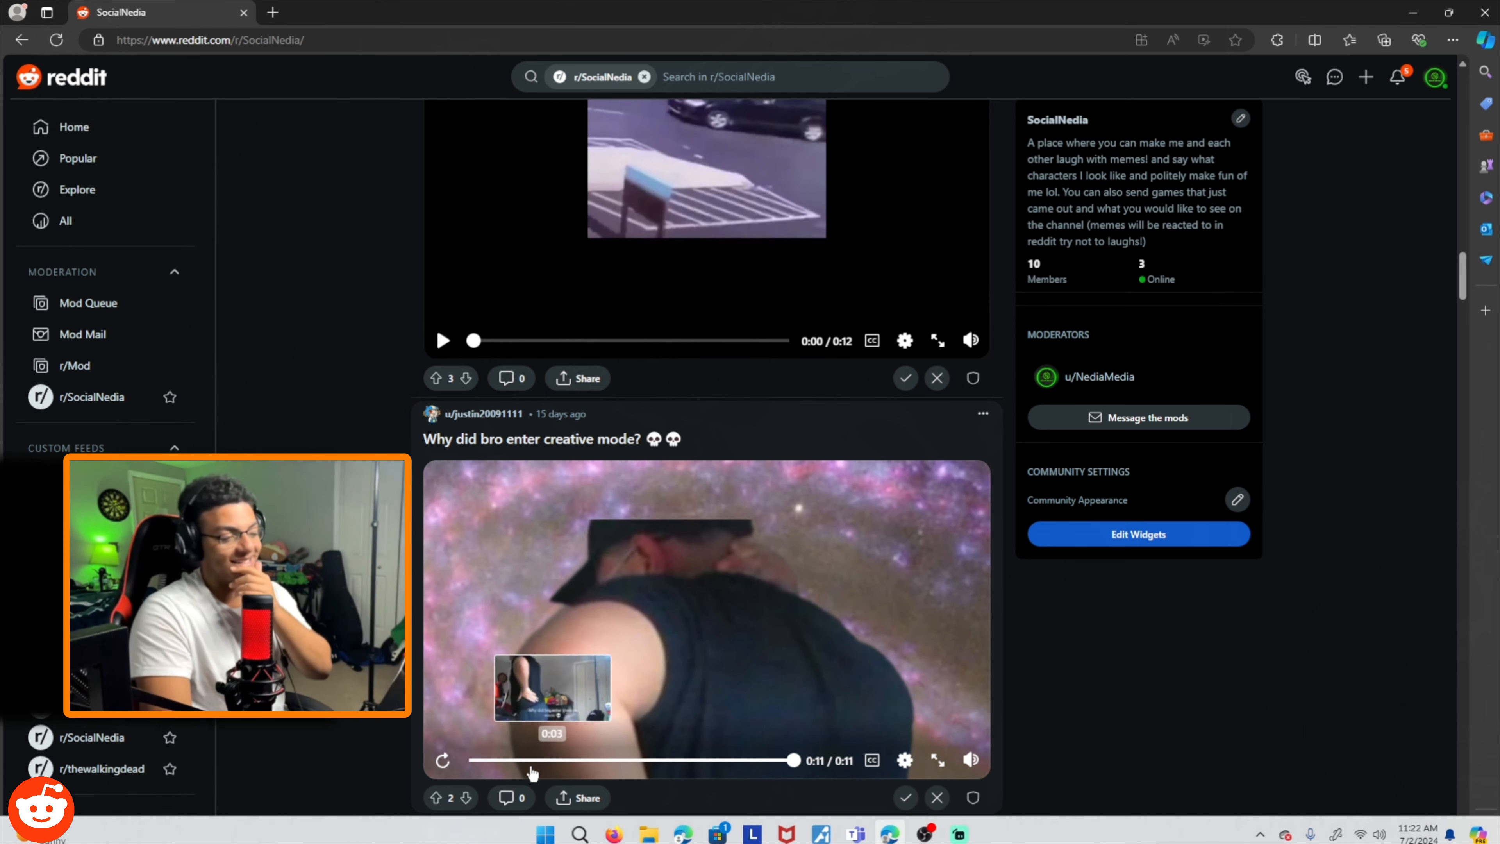
click(442, 758)
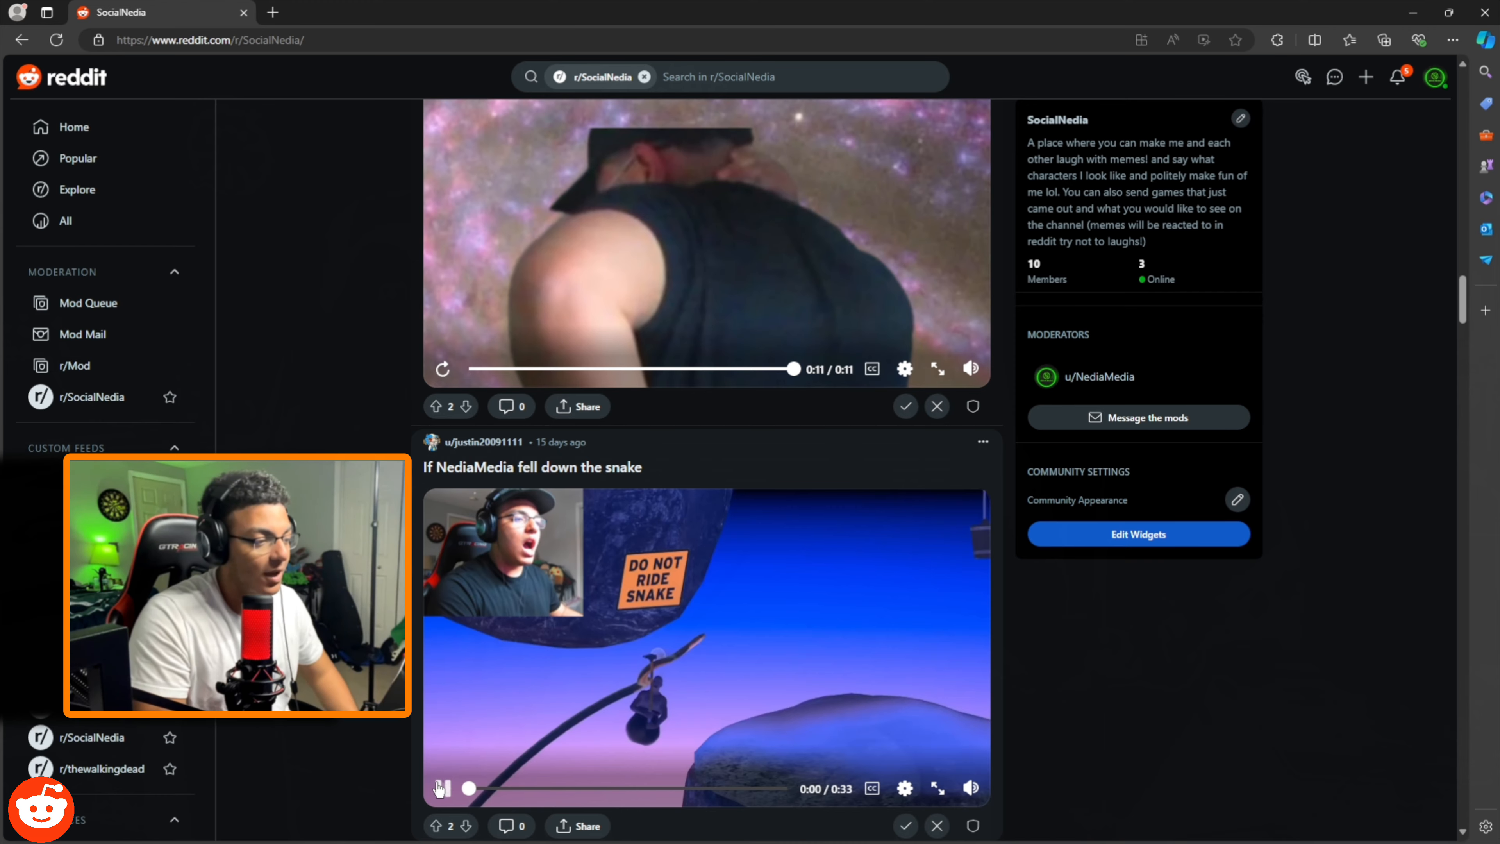
Step: Start the 'If NediaMedia fell down the snake' video and browse further down the feed
click(440, 788)
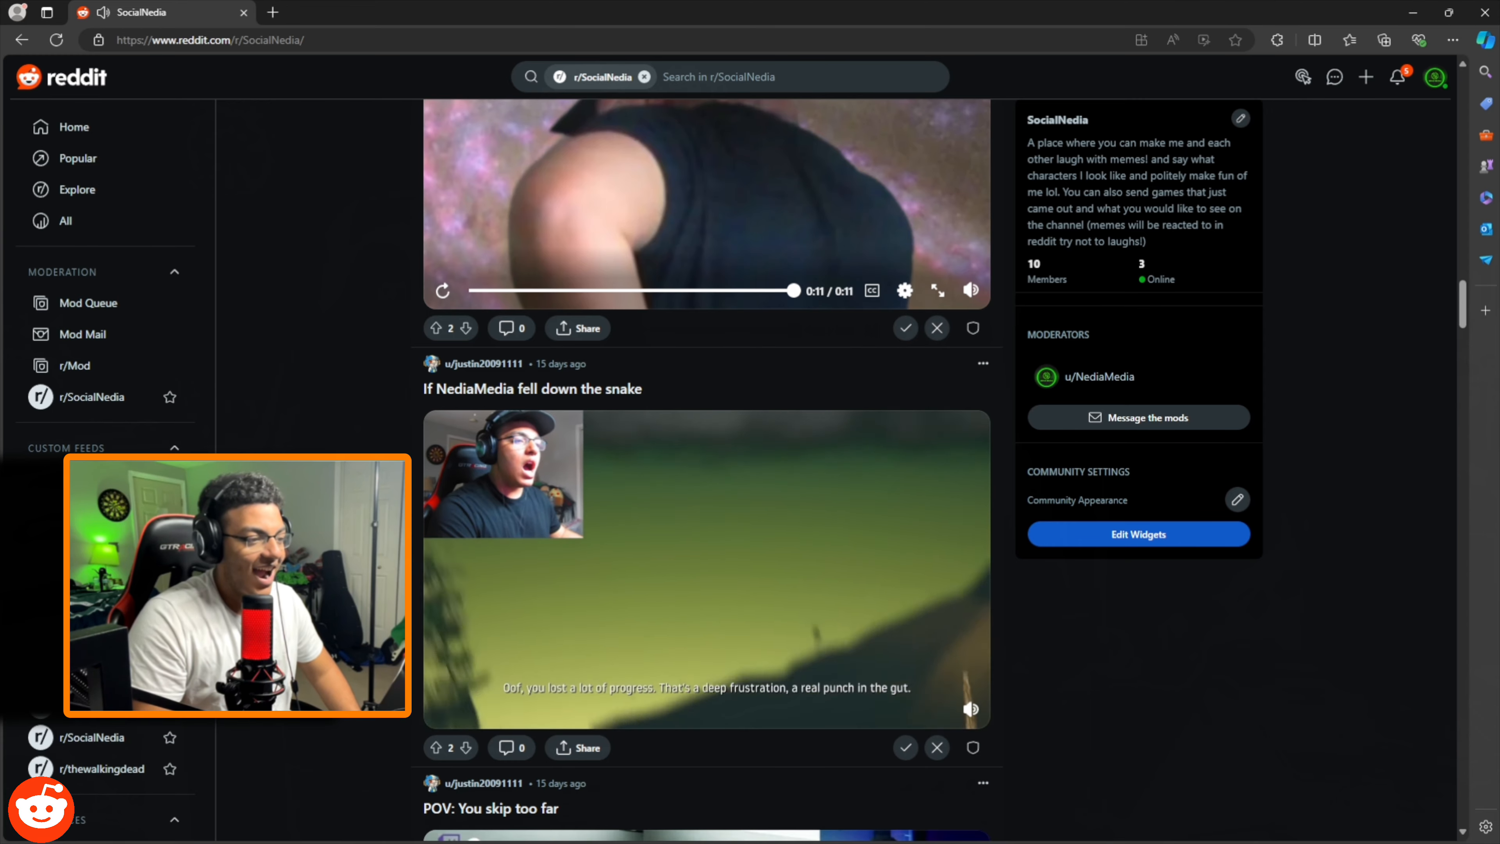
scroll(down, 3)
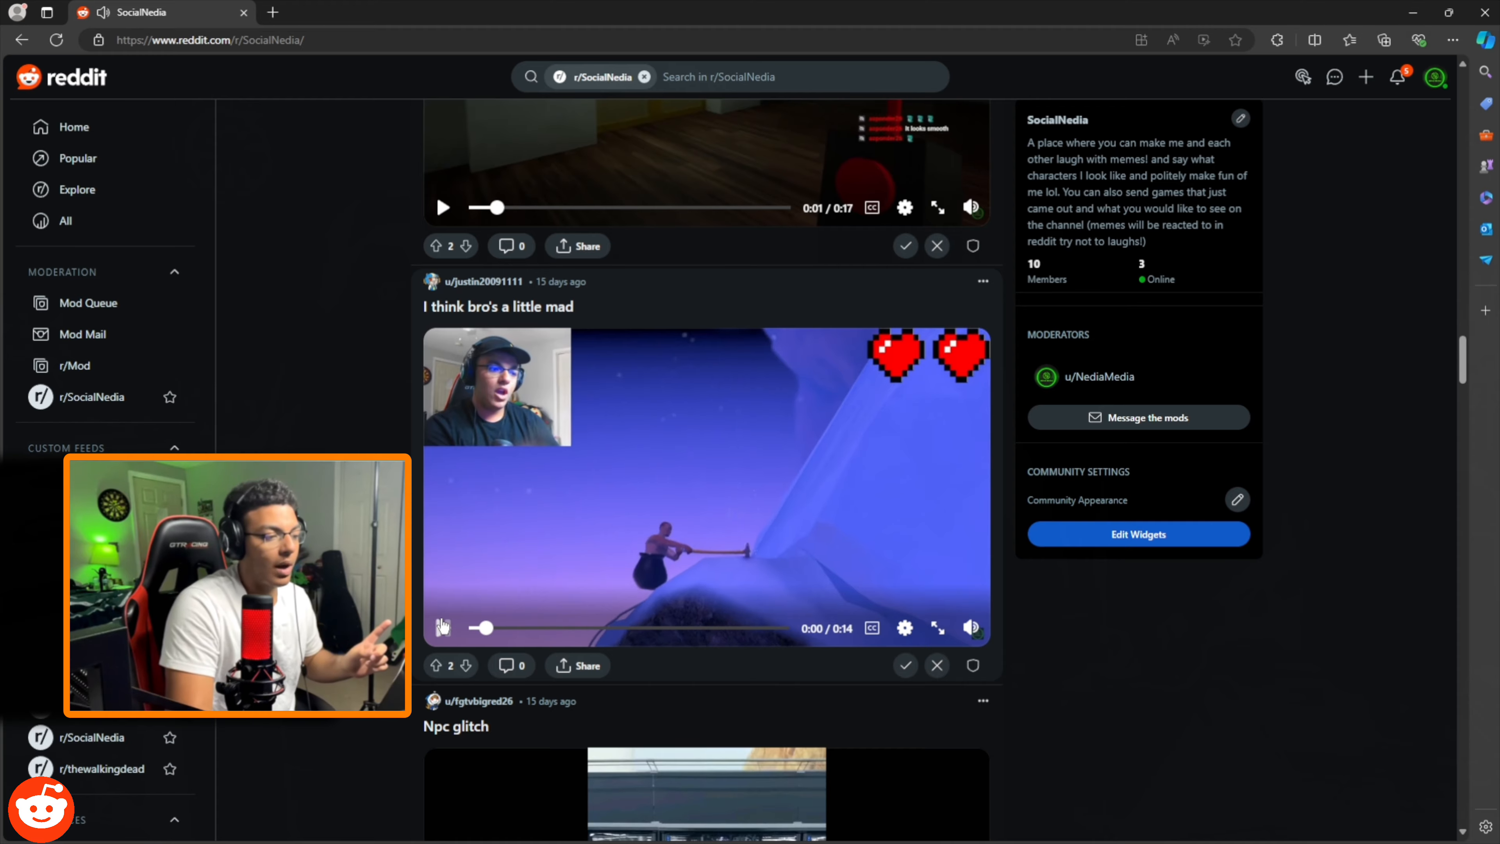
scroll(down, 3)
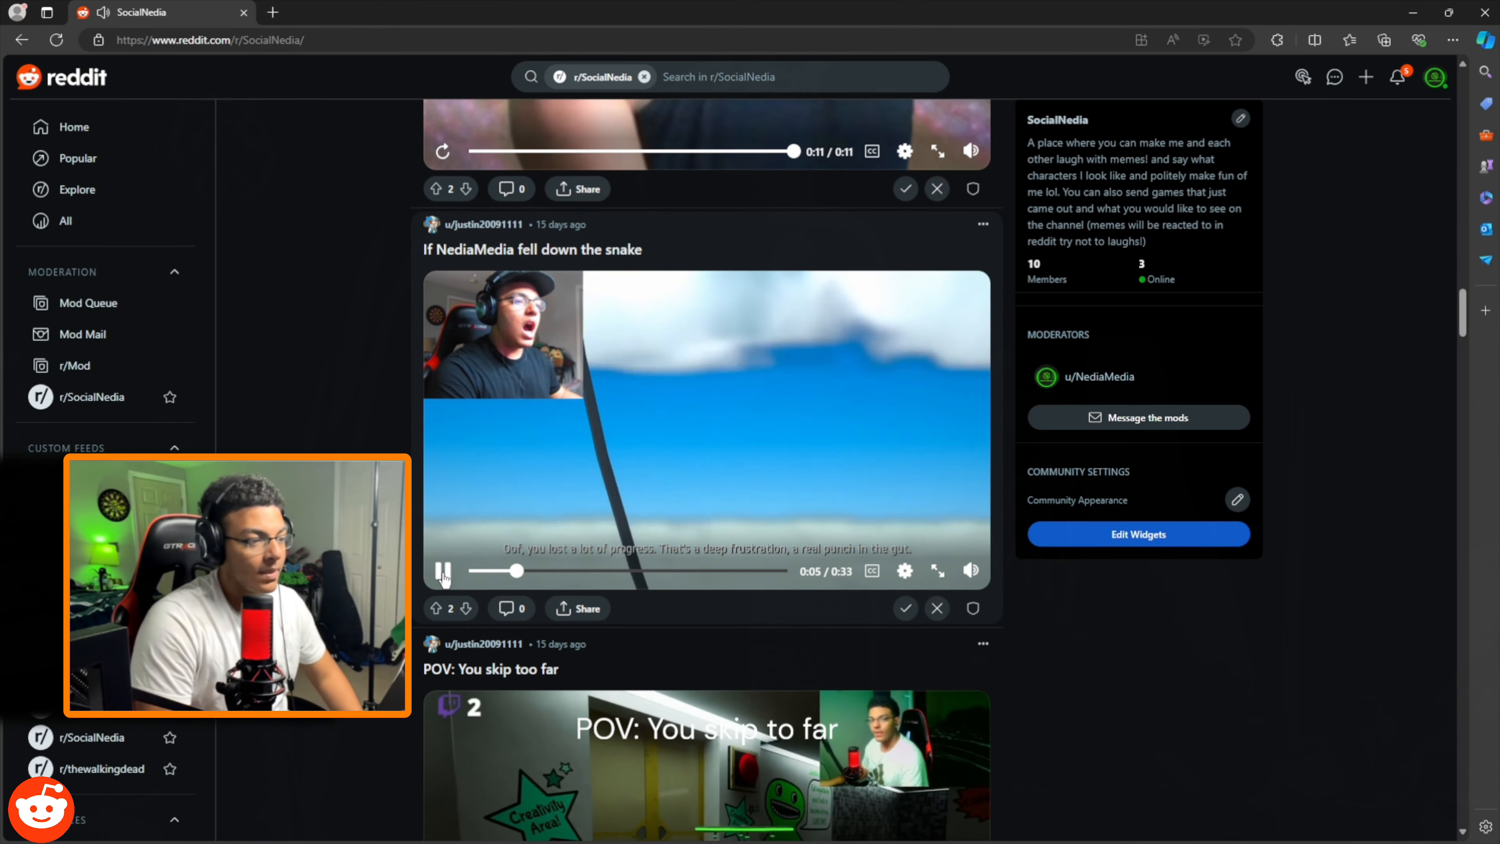
click(442, 570)
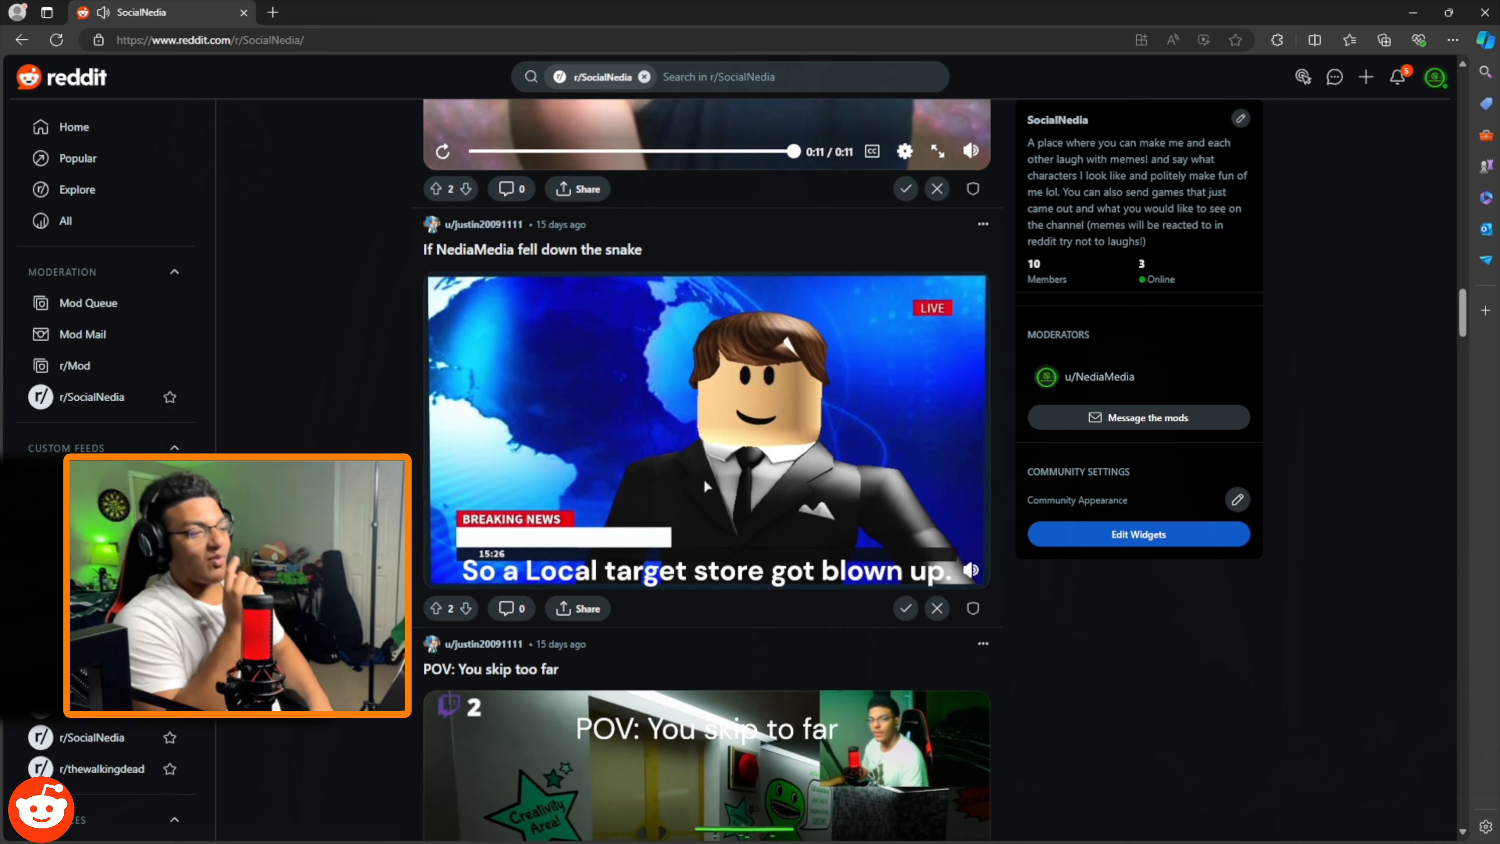
Step: Return to the snake video and pause it near its end at 0:31 of 0:33
scroll(down, 3)
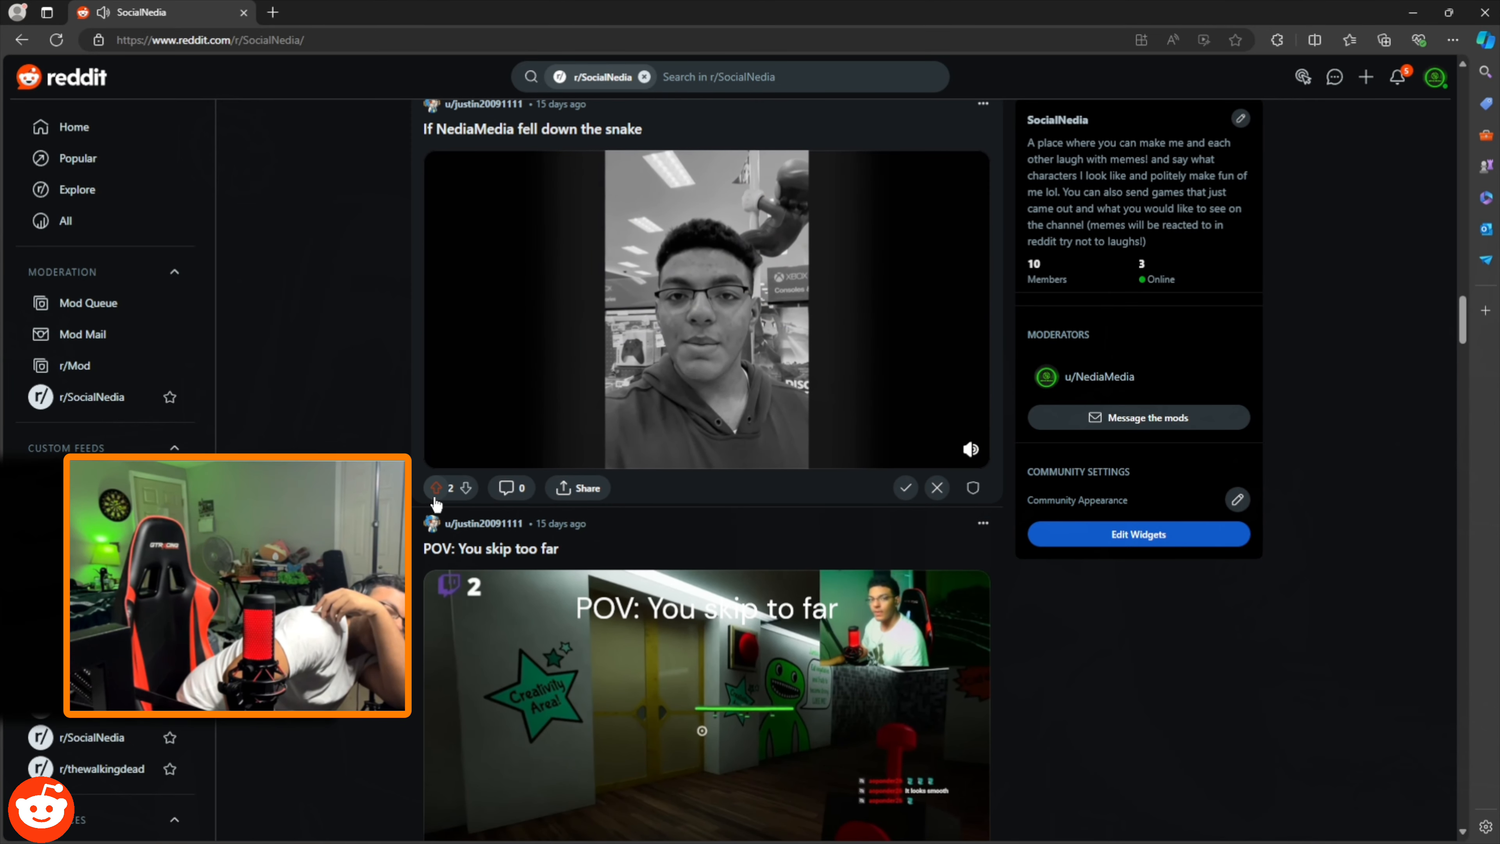
click(706, 308)
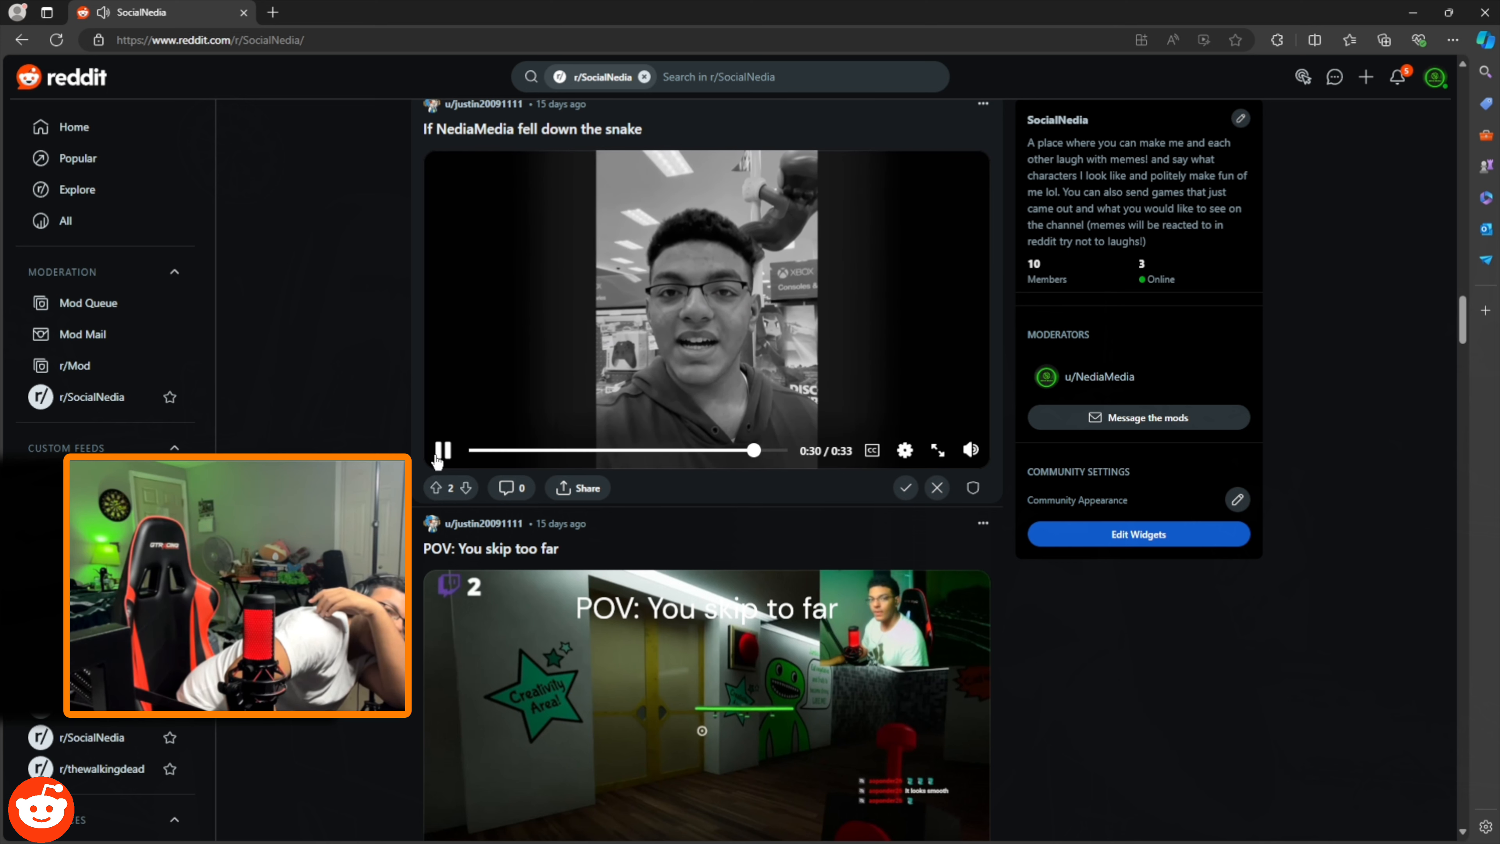
click(441, 450)
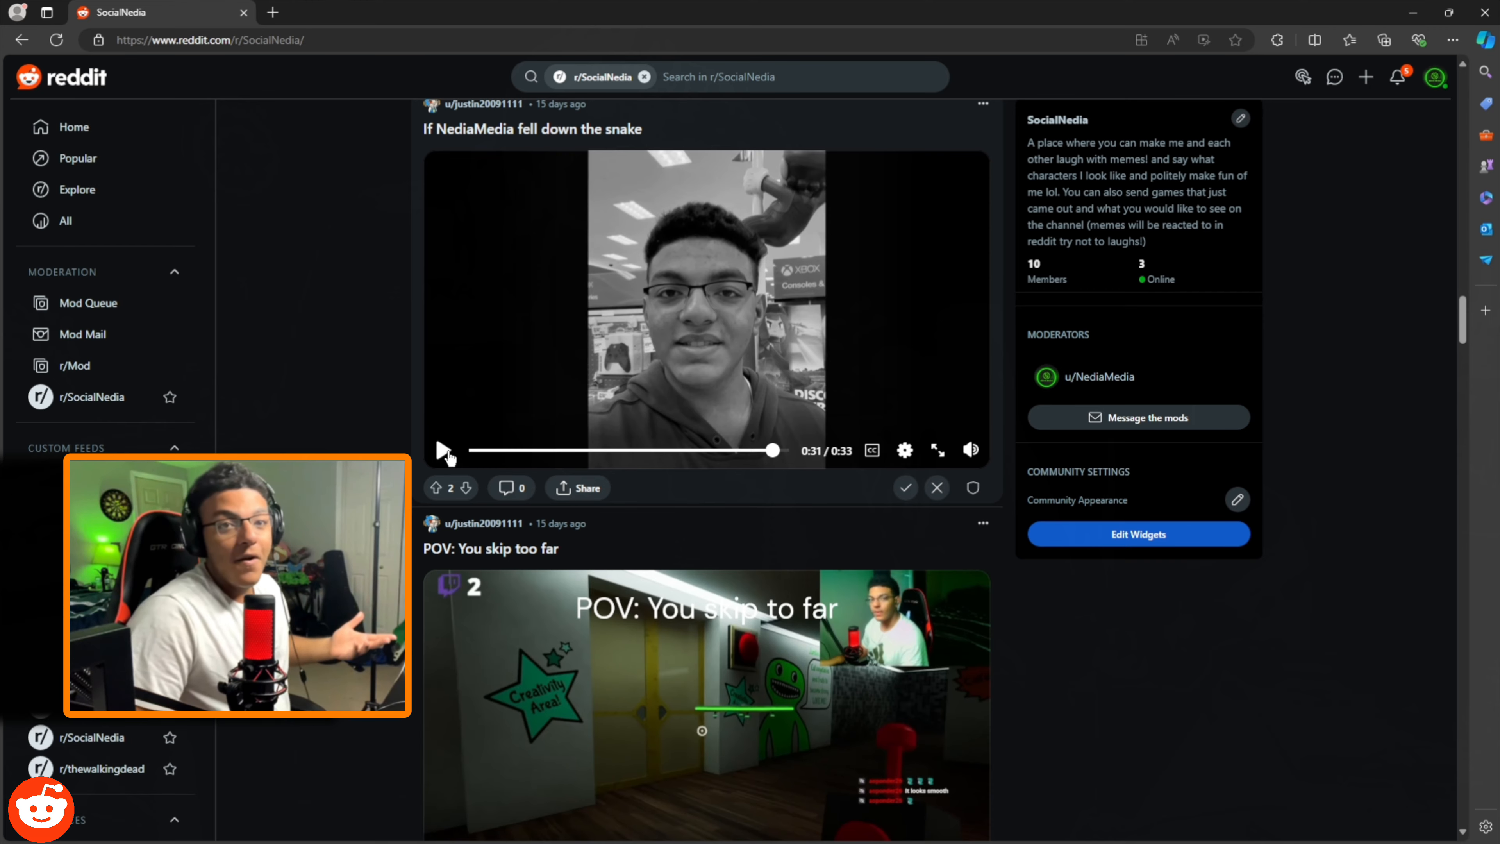
Step: Reach the 'POV: You skip too far' post and play its video
scroll(down, 3)
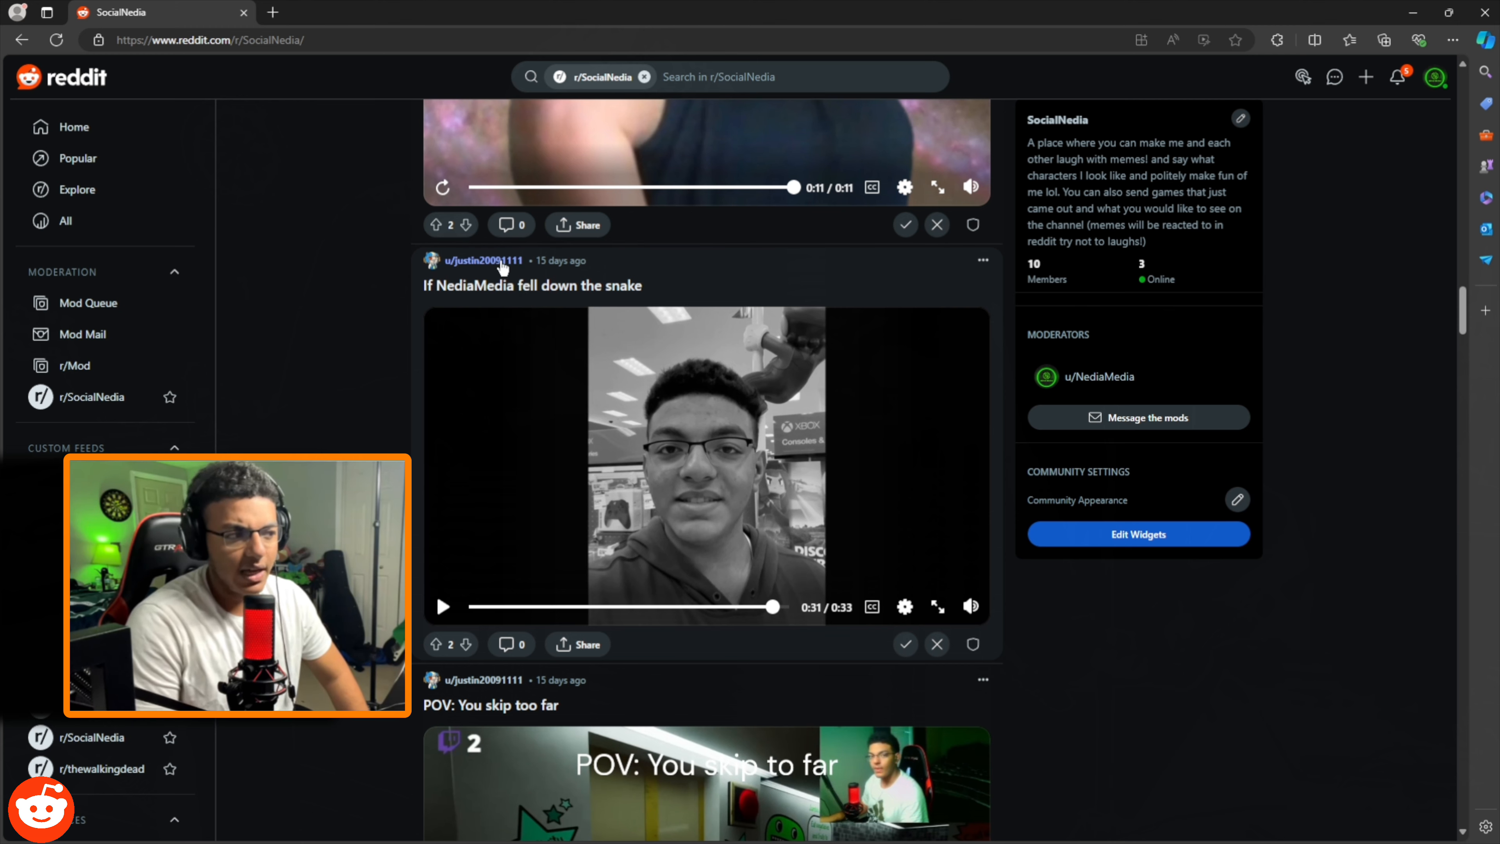
scroll(down, 3)
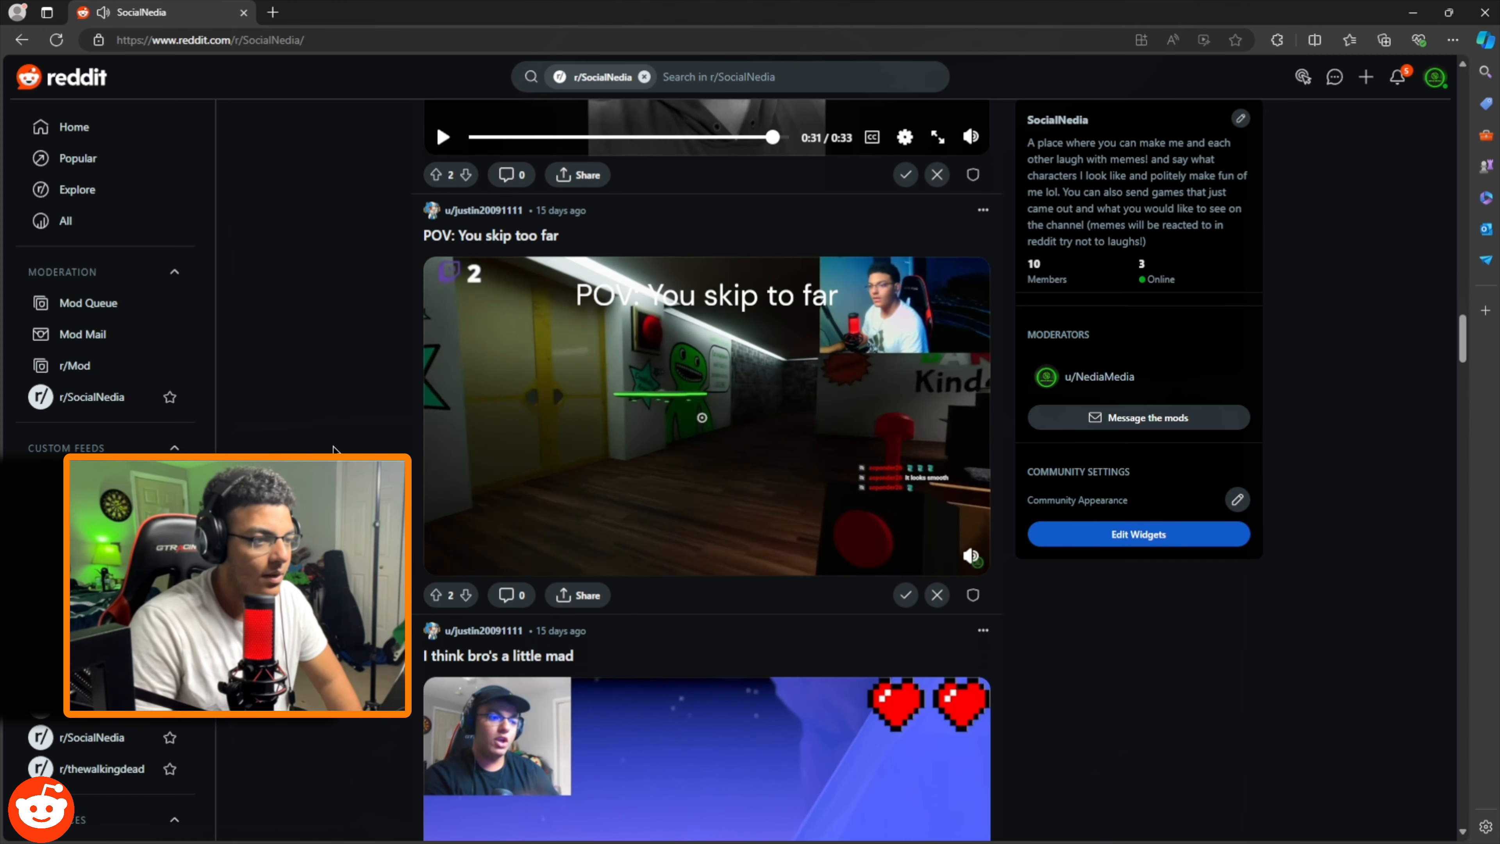
click(707, 416)
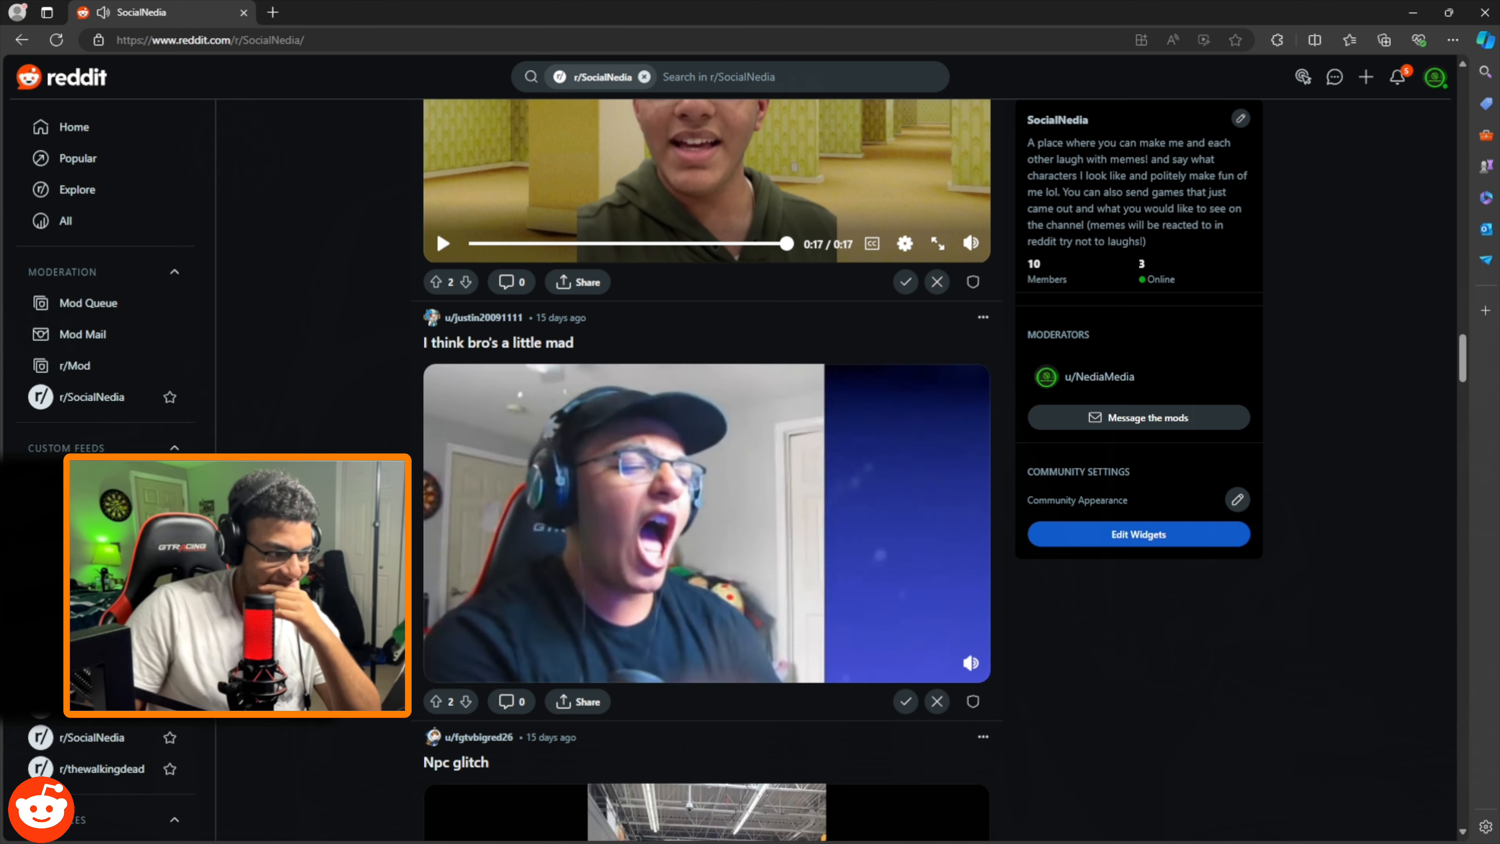
Step: Bring the 'I think bro's a little mad' post into view with its video playing
scroll(down, 3)
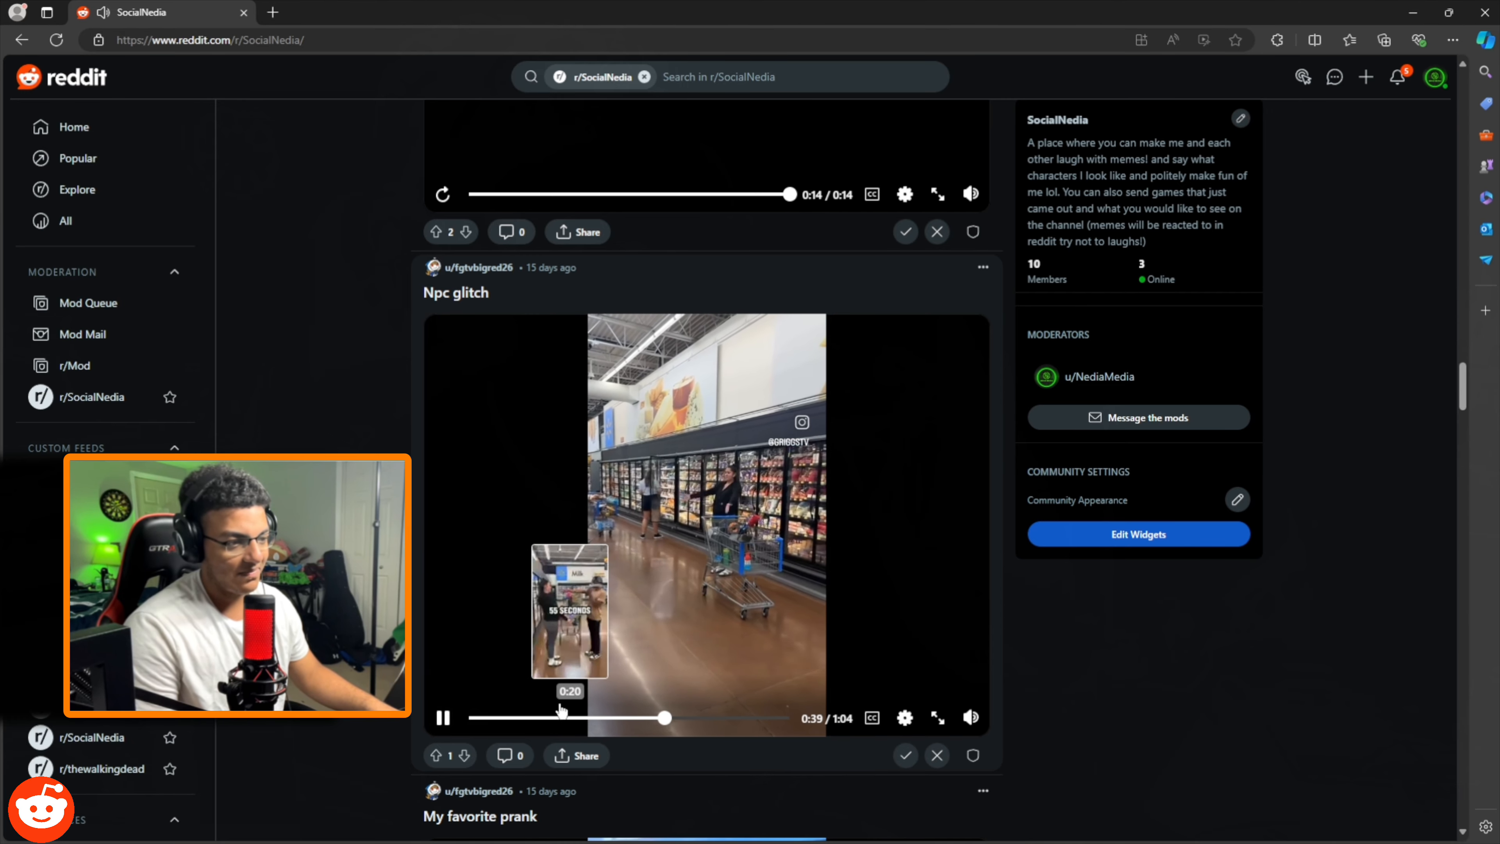
Step: Leave the 'Npc glitch' video at 0:40 and let 'My favorite prank' play to its end
click(442, 717)
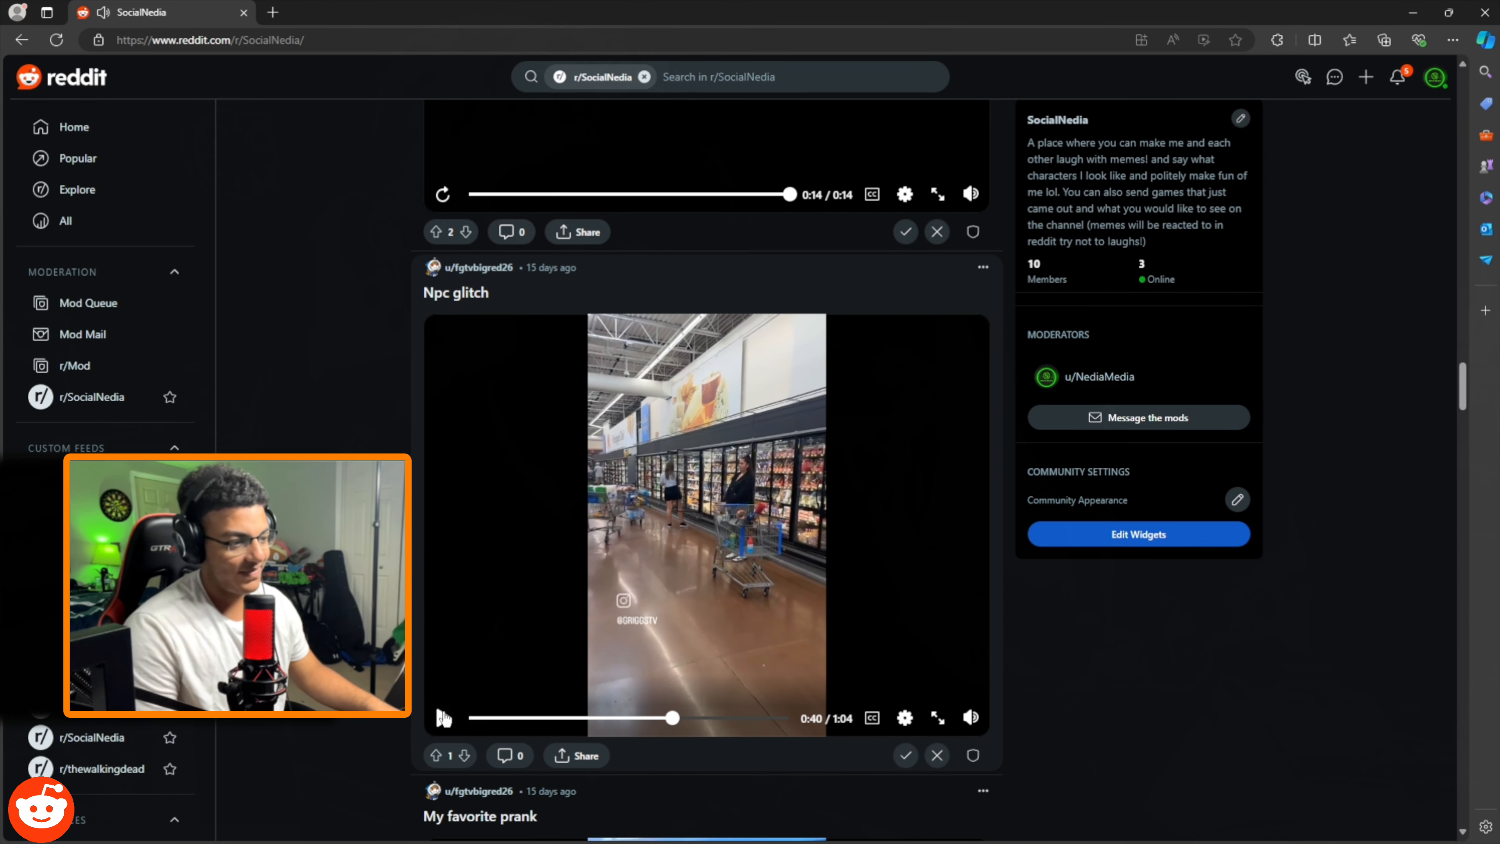
scroll(down, 3)
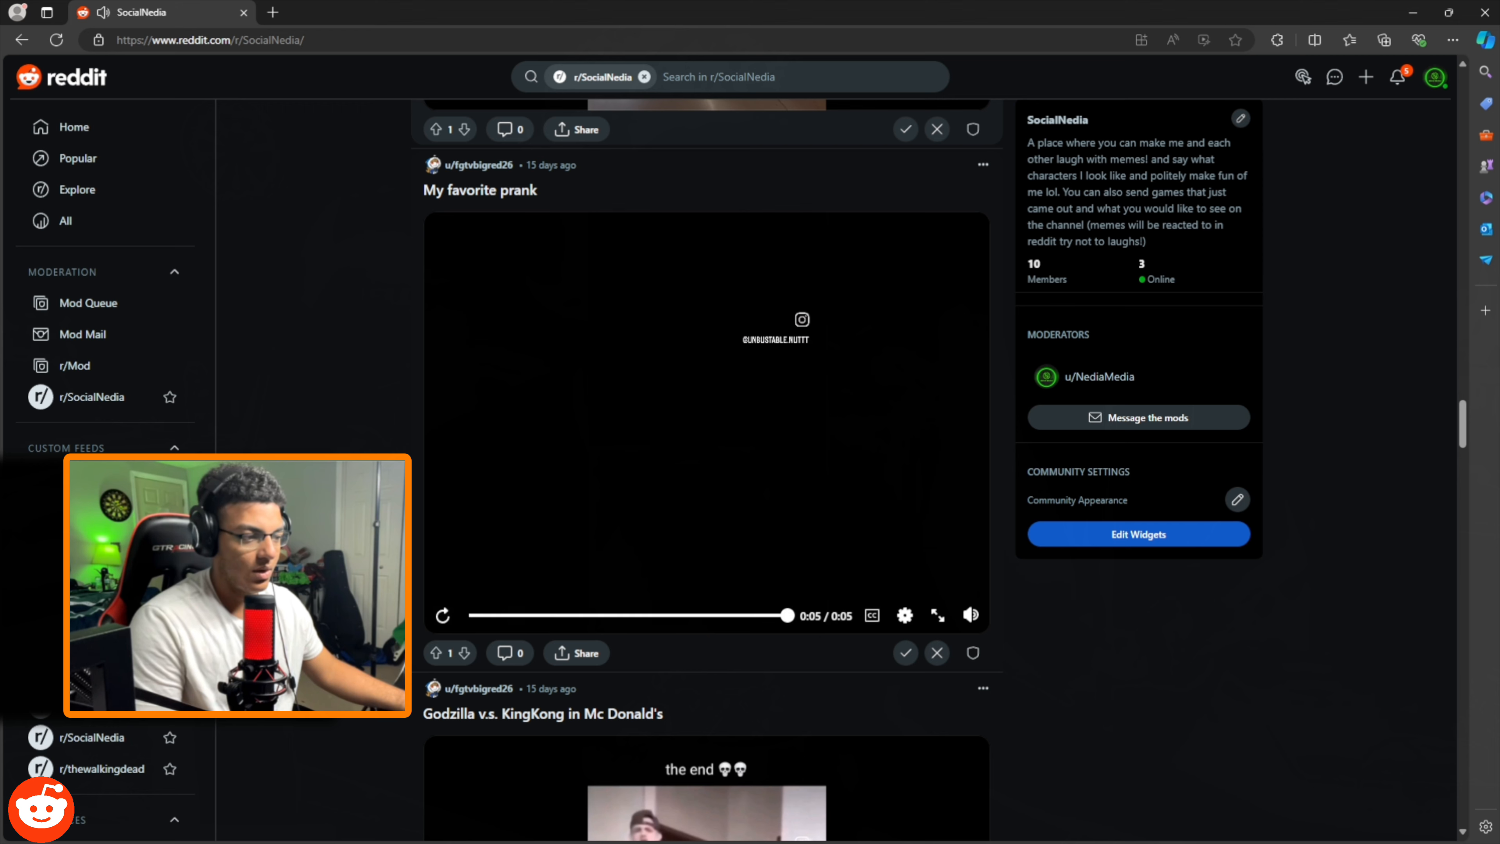
Step: Move past the Godzilla v.s. KingKong post and resume 'Nedia when he gets scared be like-'
scroll(down, 3)
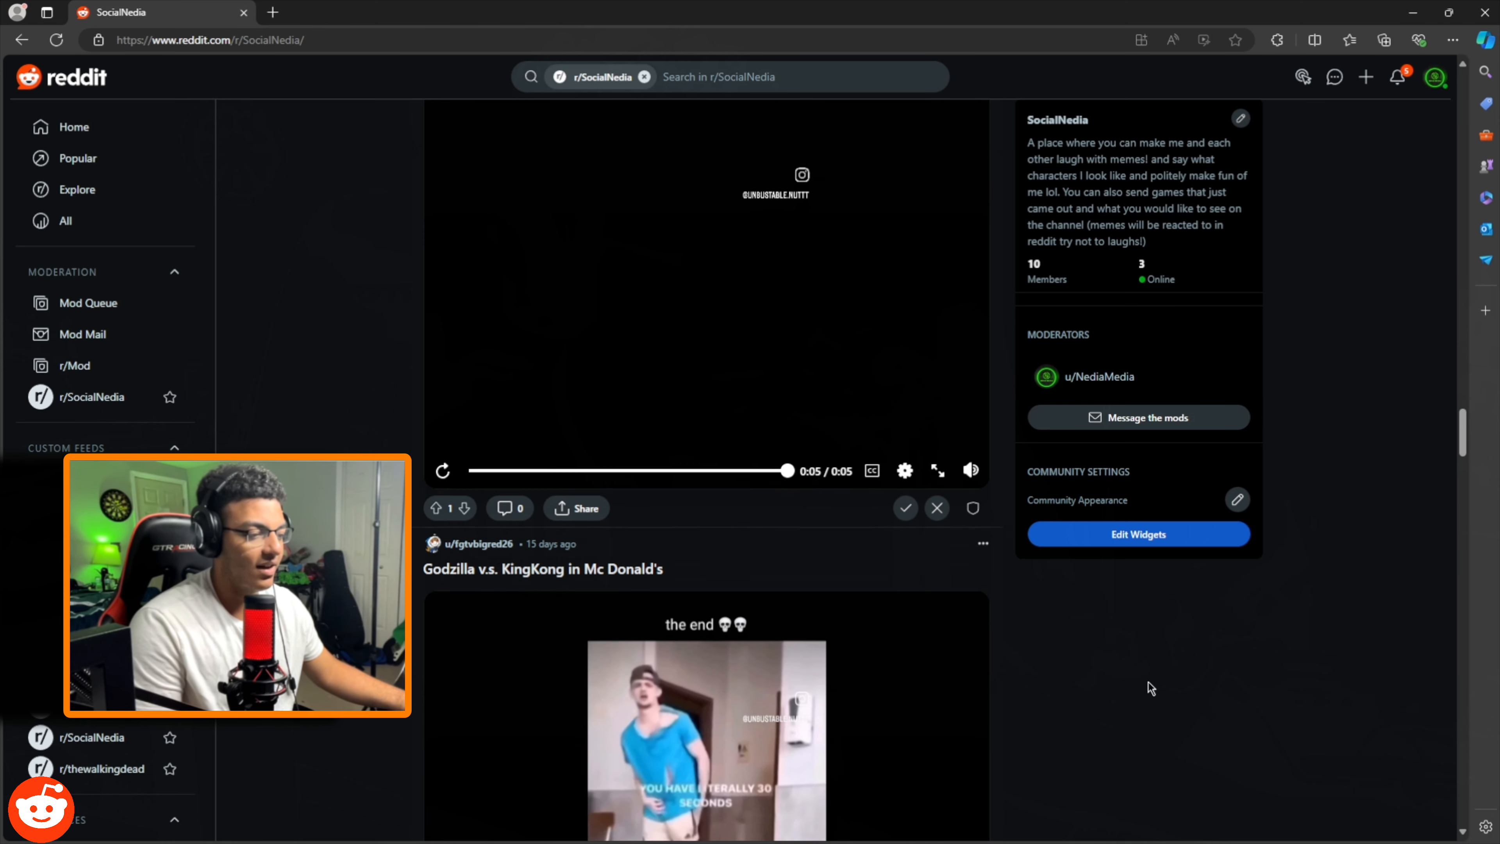
scroll(down, 3)
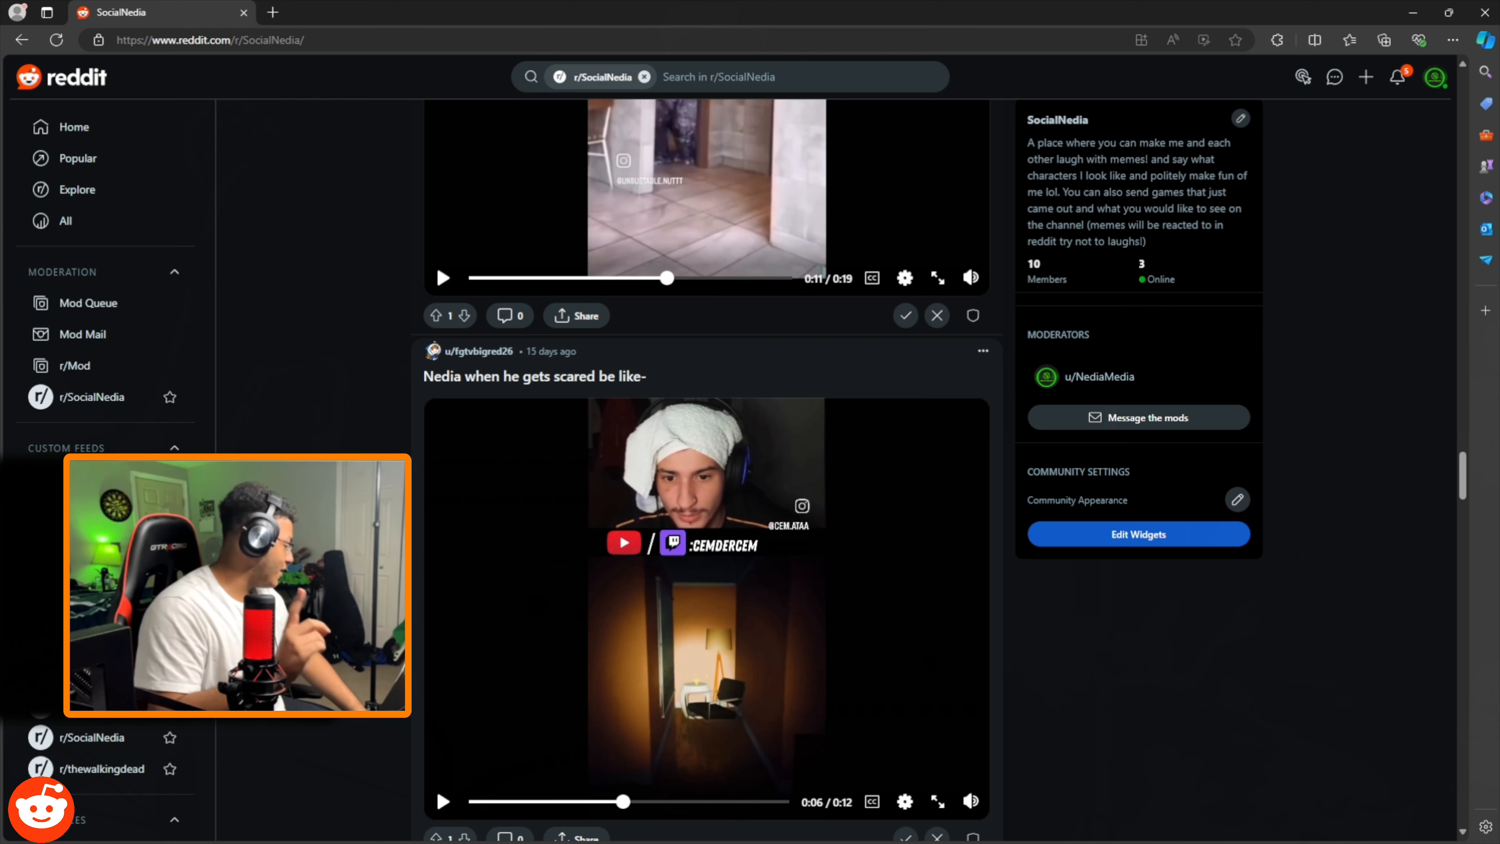
click(442, 802)
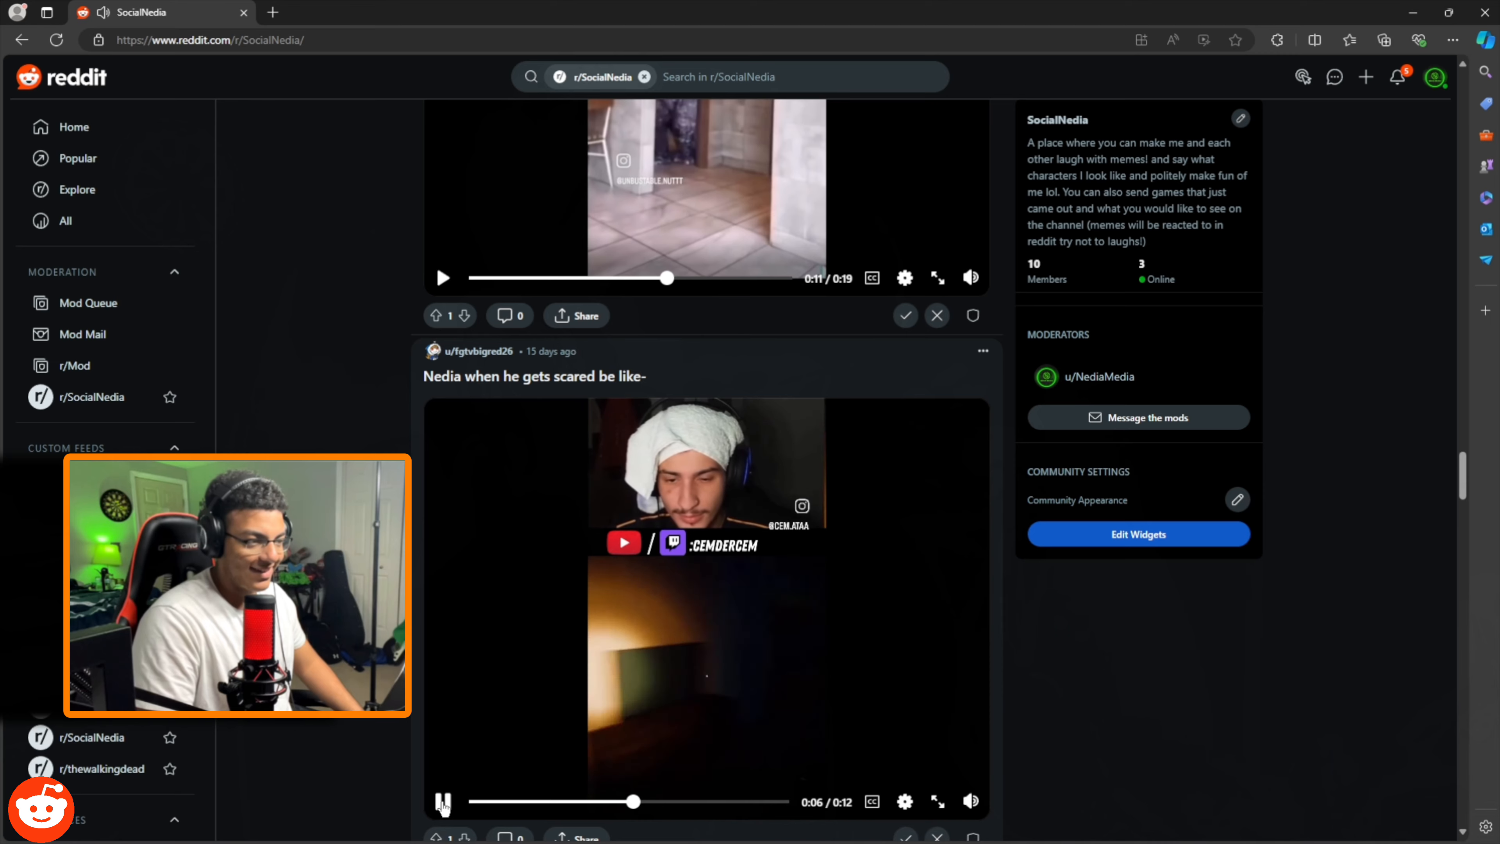